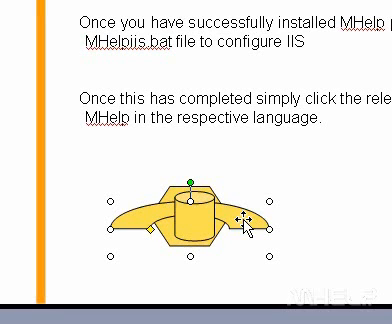
scroll(down, 3)
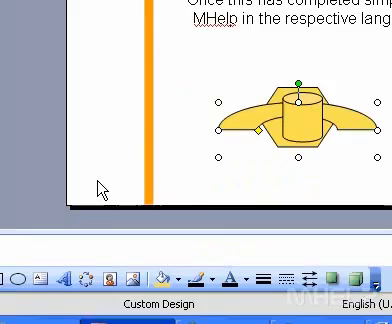